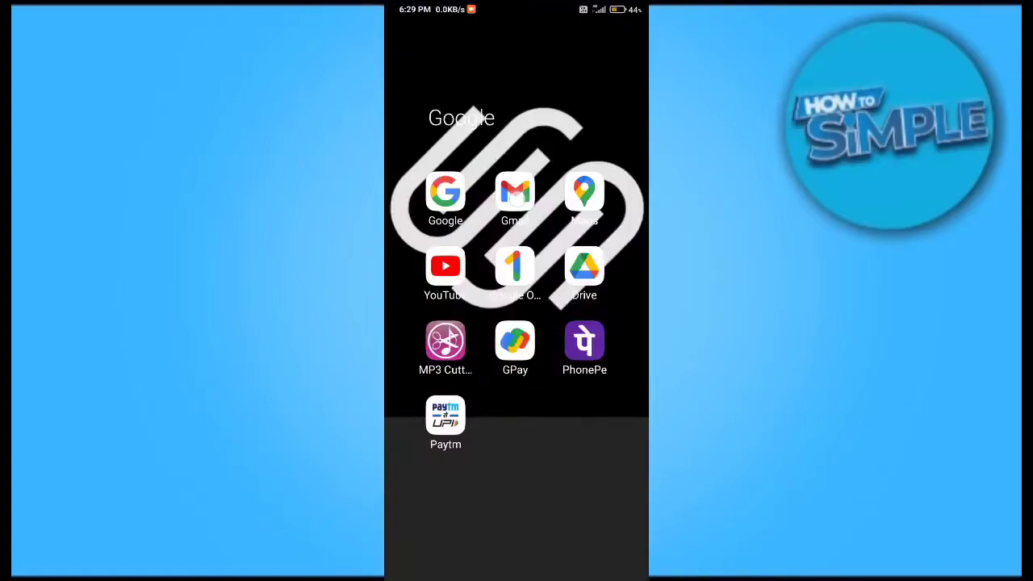
left_click(514, 192)
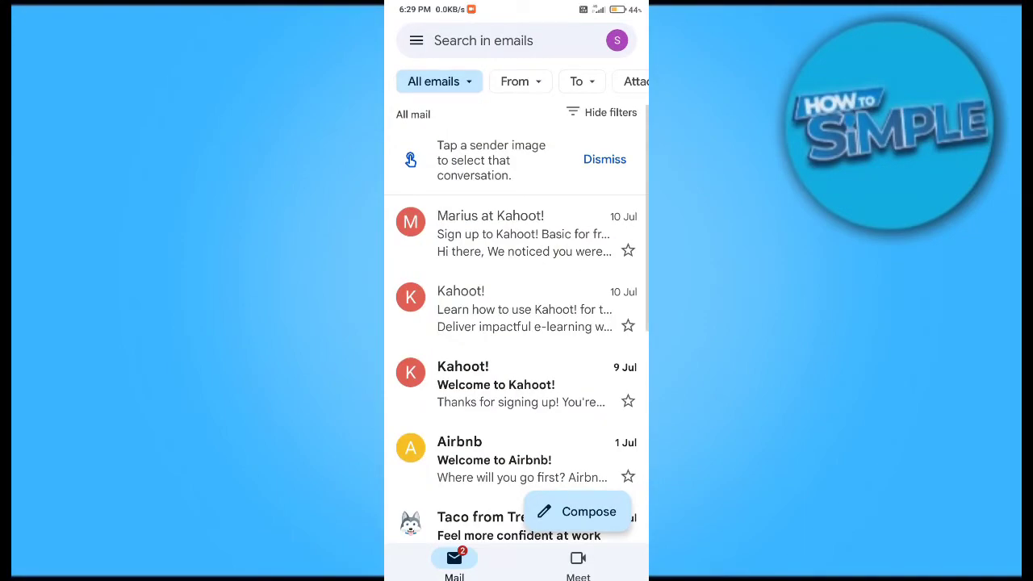
scroll("down", 3)
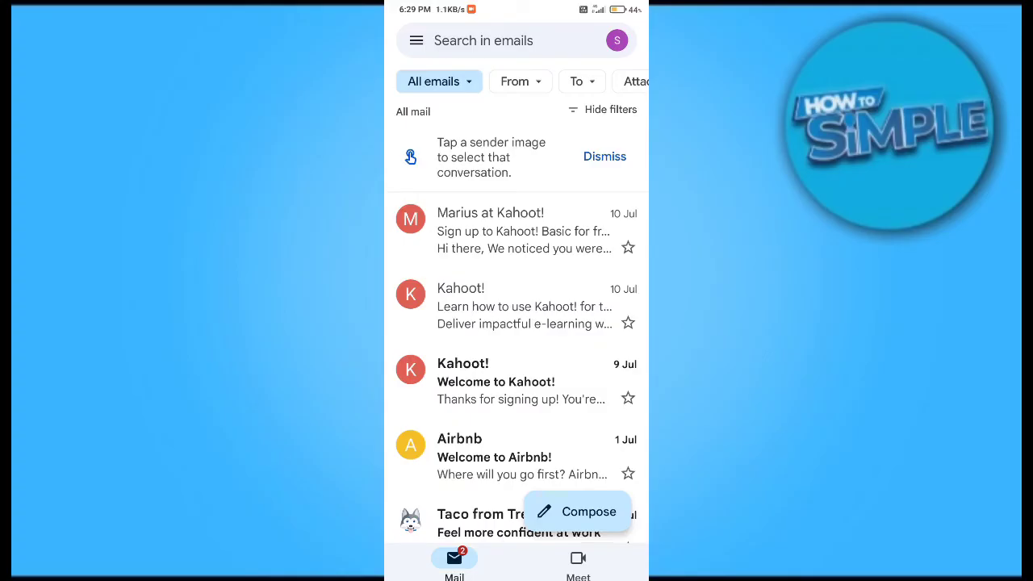
scroll("down", 3)
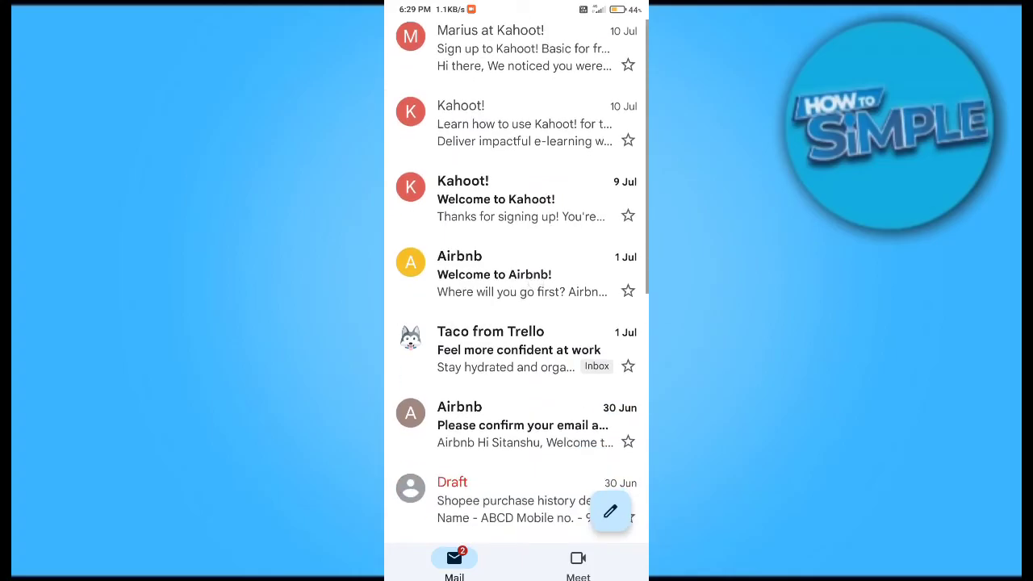
scroll("down", 3)
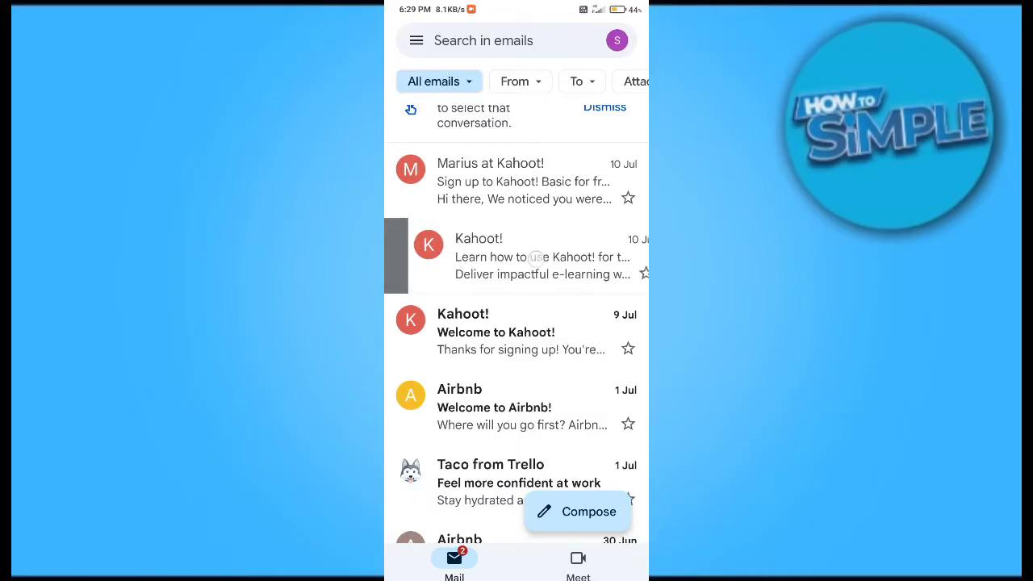
scroll("down", 3)
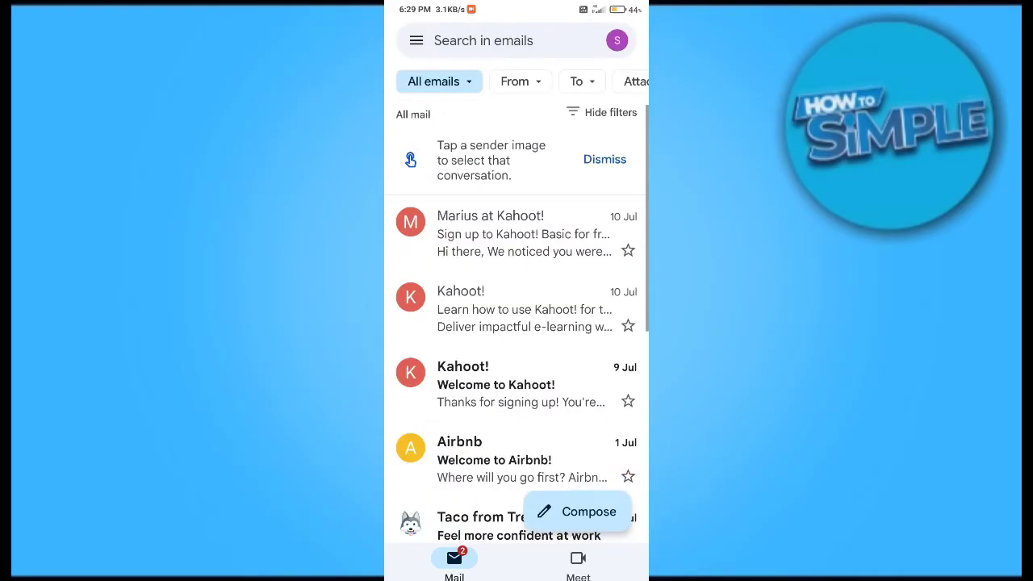
Step: Archive an email from the Primary inbox, then open the folder drawer and scroll to All mail
left_click(415, 40)
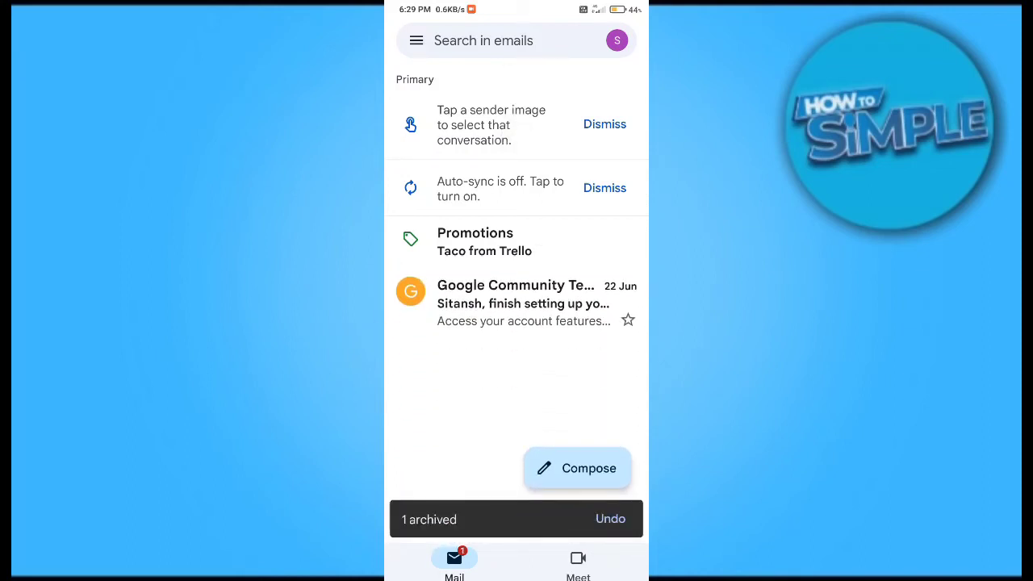
left_click(416, 40)
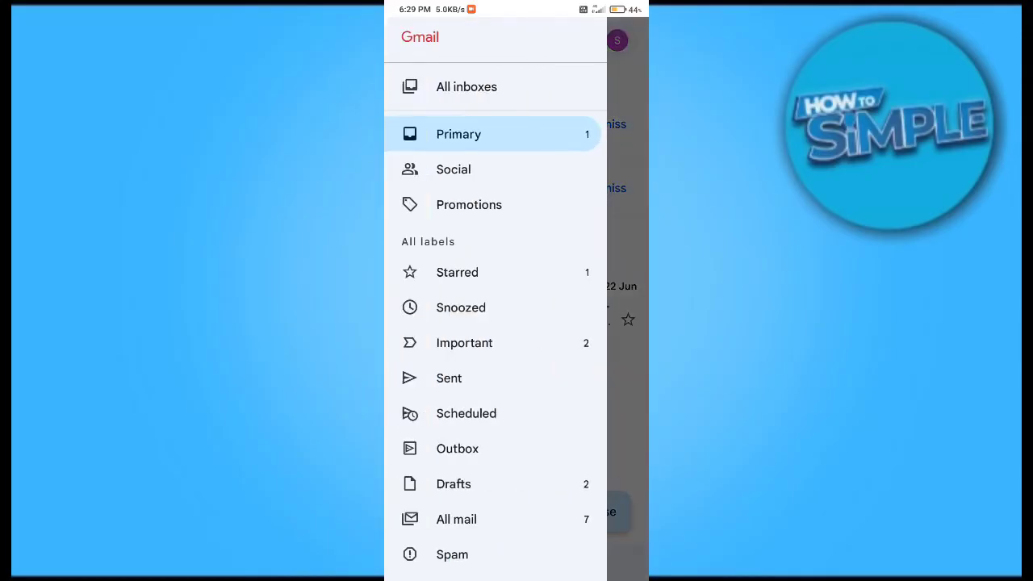
scroll("down", 3)
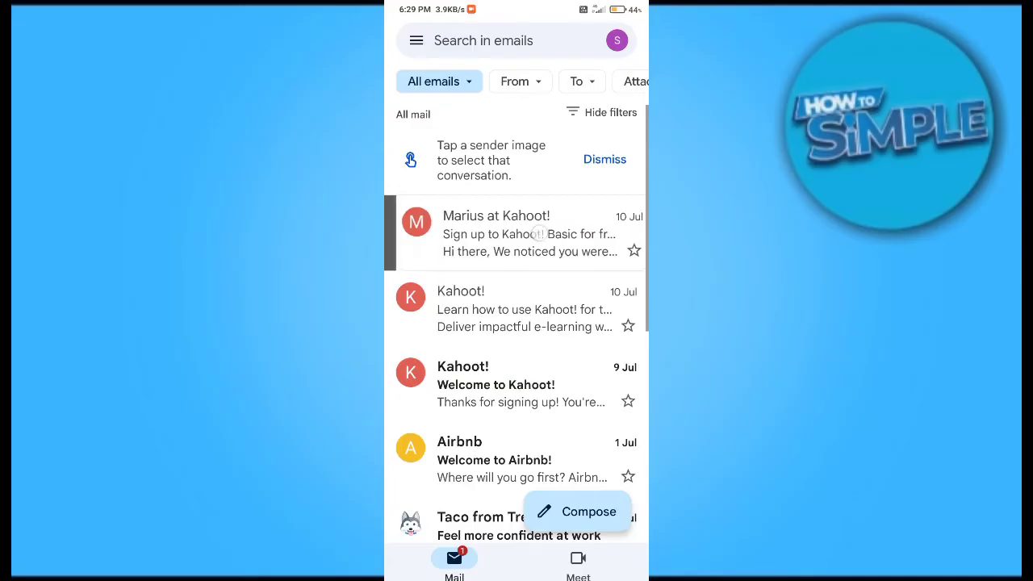
Step: Move the archived Kahoot! sign-up email back to the inbox, then reopen the folder drawer
left_click(525, 234)
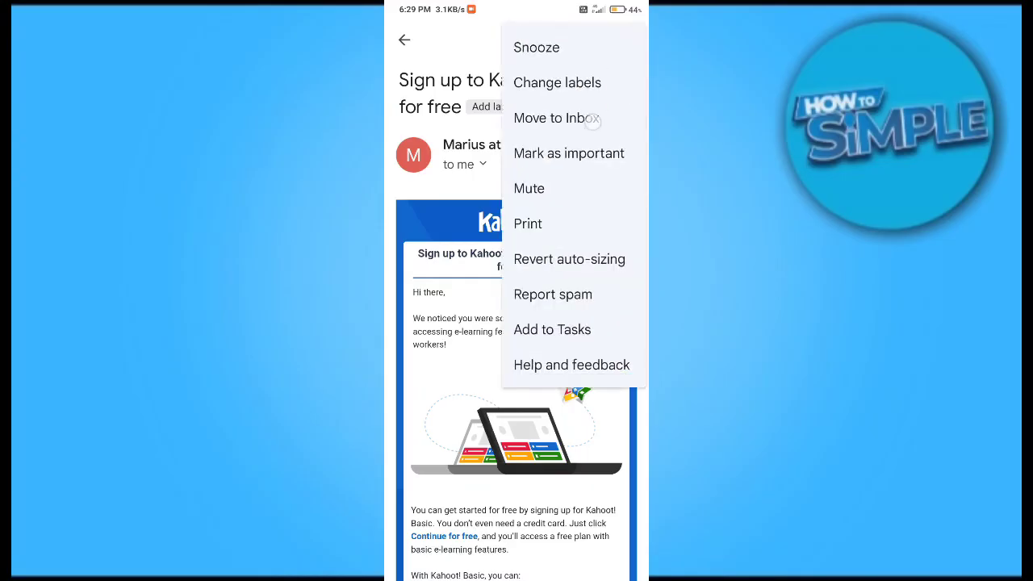
left_click(550, 118)
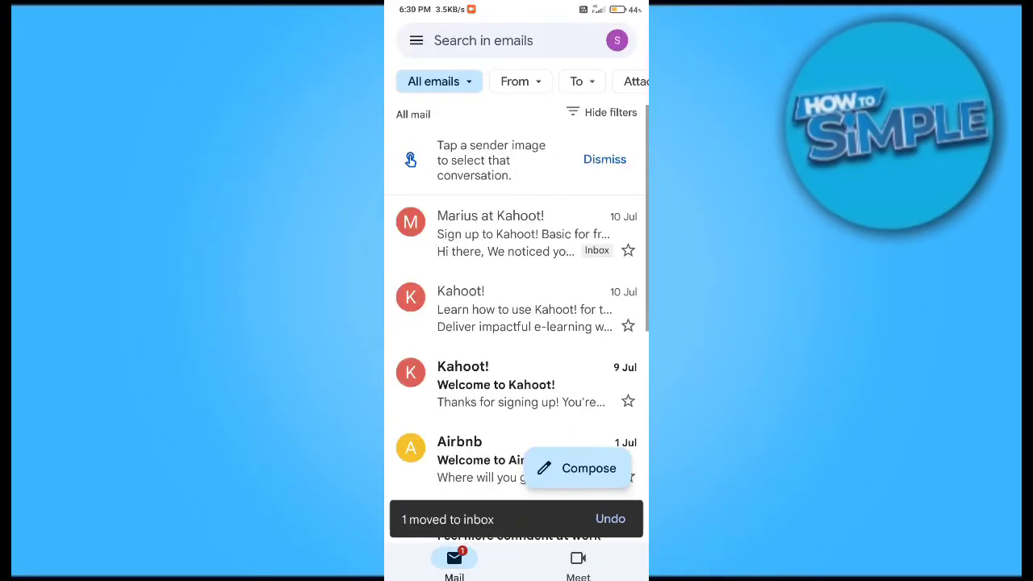
left_click(415, 40)
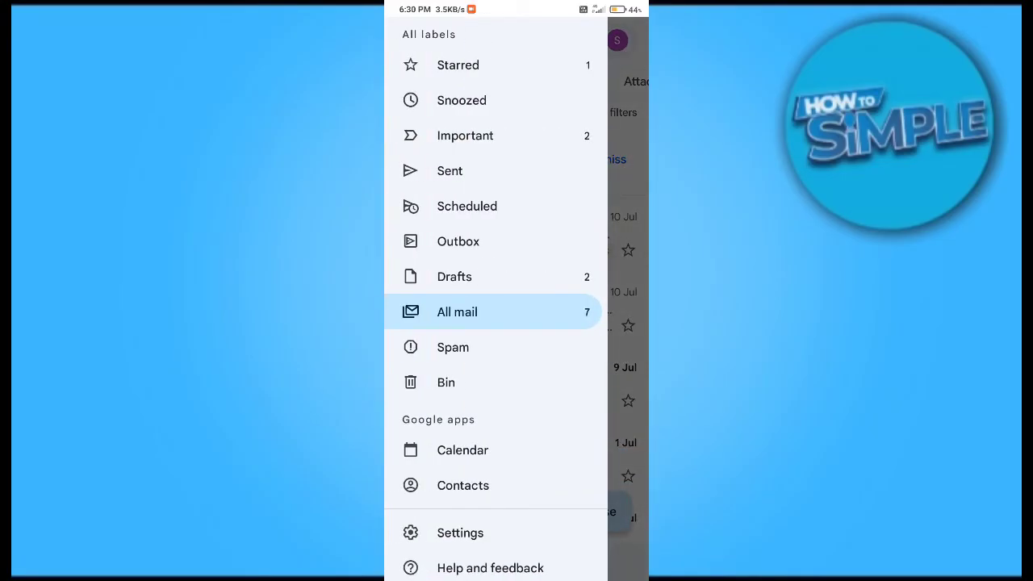